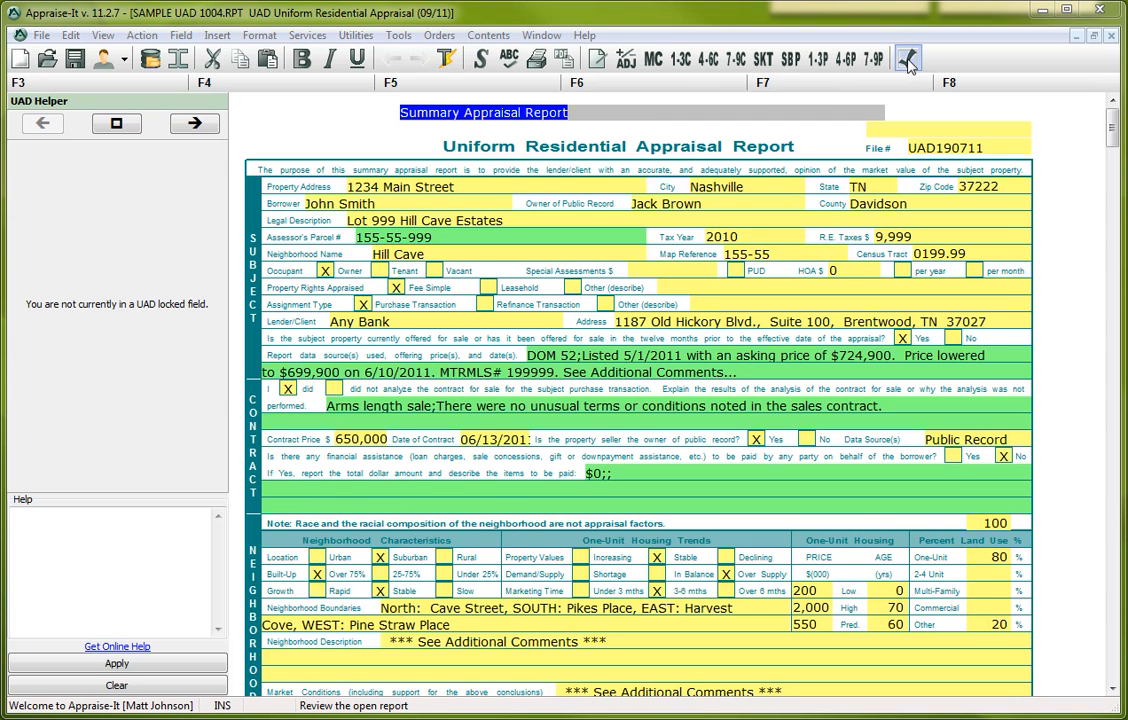
- Run the UAD Validator on the report, which returns No Errors
{"action": "left_click", "coordinate": [420, 32]}
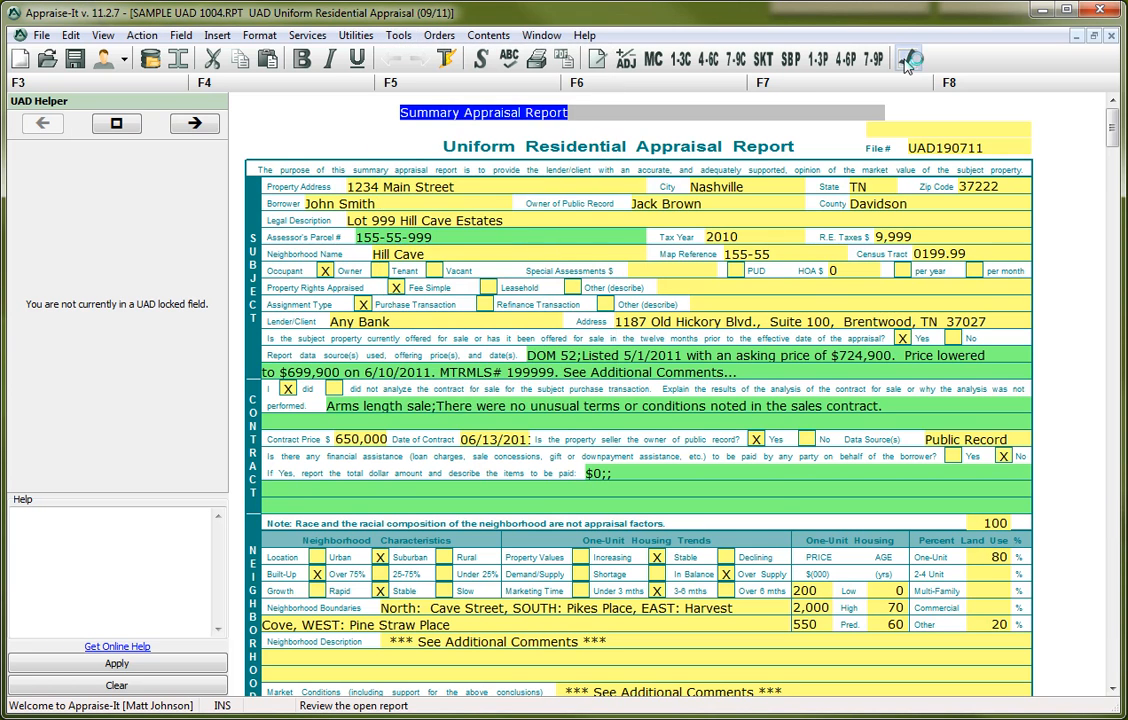
{"action": "left_click", "coordinate": [910, 58]}
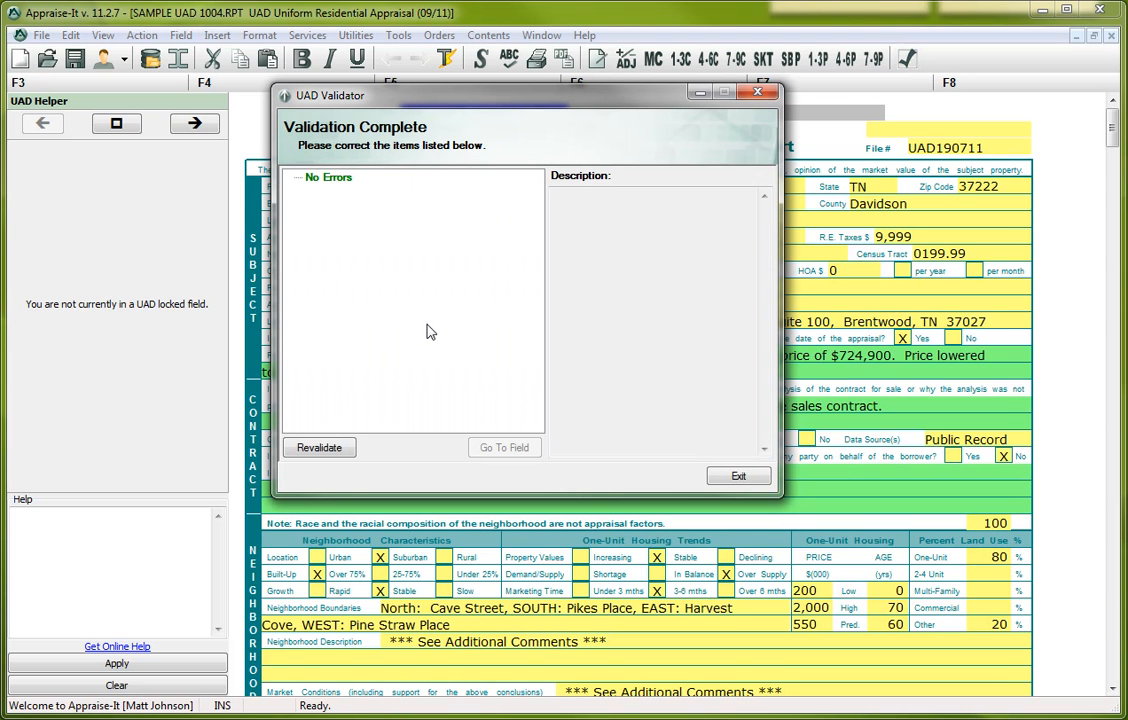
{"action": "mouse_move", "coordinate": [318, 192]}
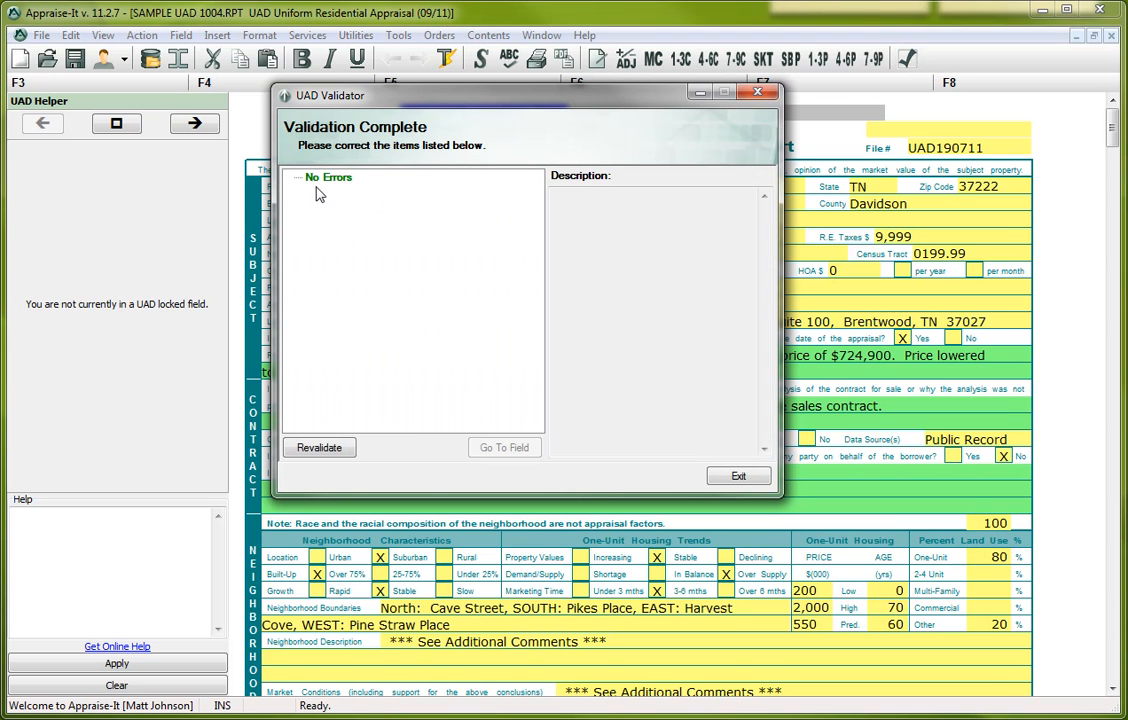
{"action": "mouse_move", "coordinate": [340, 198]}
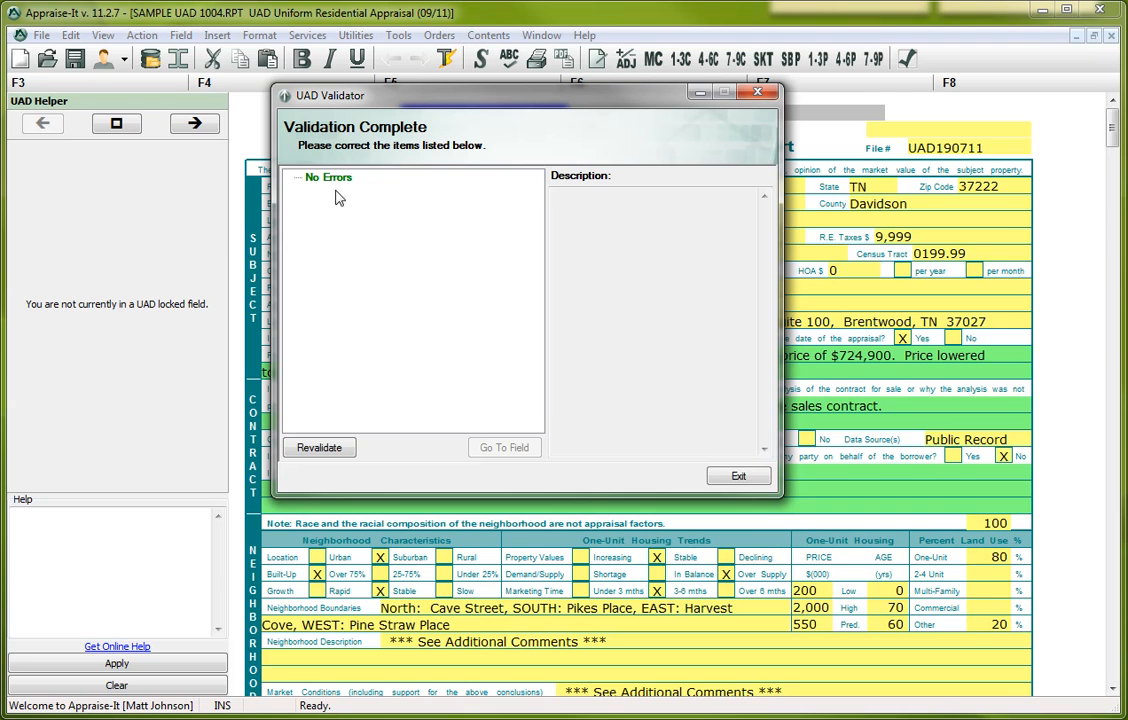
{"action": "mouse_move", "coordinate": [342, 280]}
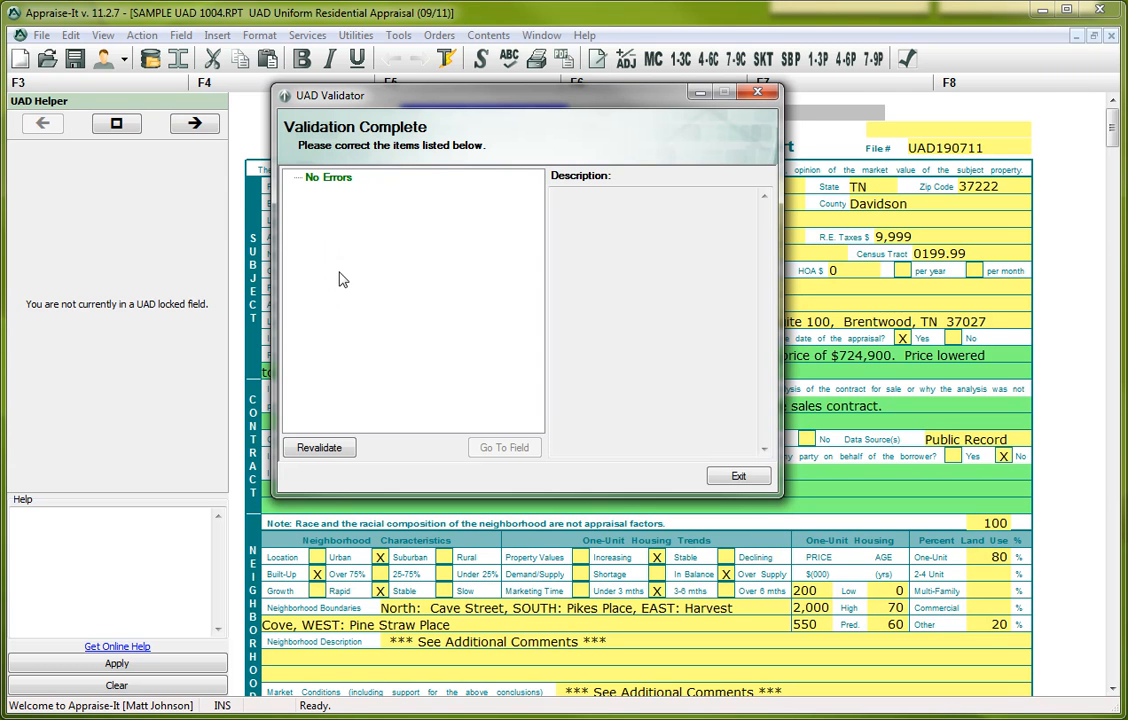
{"action": "mouse_move", "coordinate": [328, 212]}
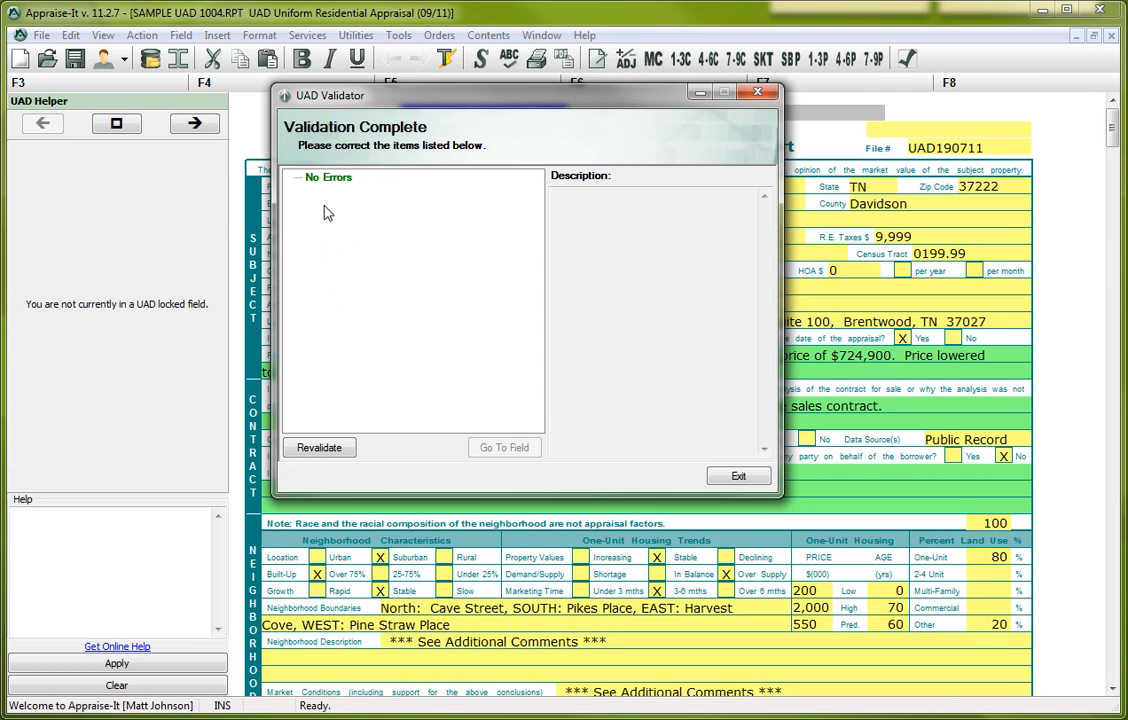
{"action": "mouse_move", "coordinate": [628, 252]}
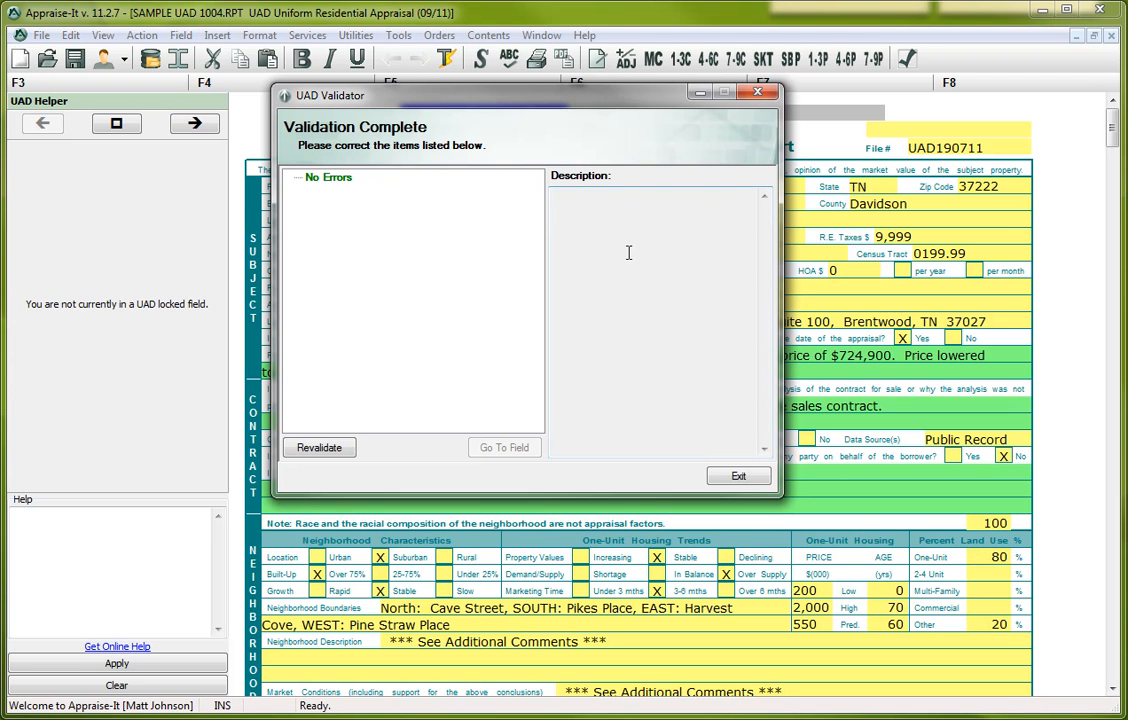
{"action": "mouse_move", "coordinate": [324, 210]}
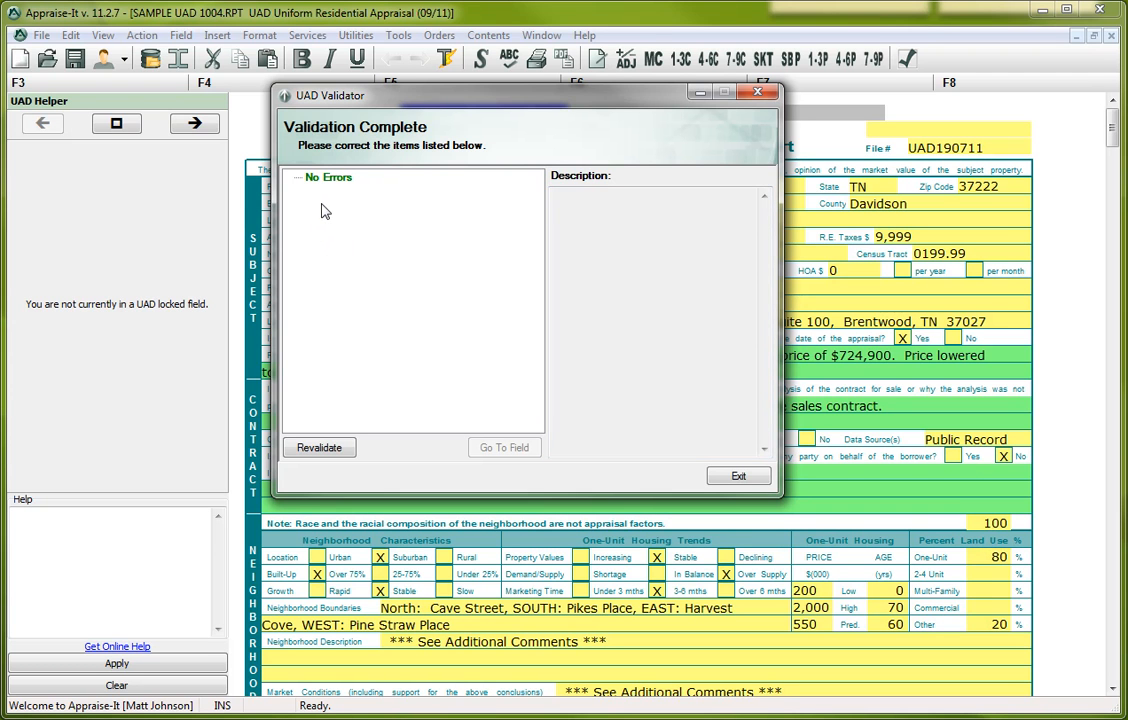
{"action": "mouse_move", "coordinate": [488, 106]}
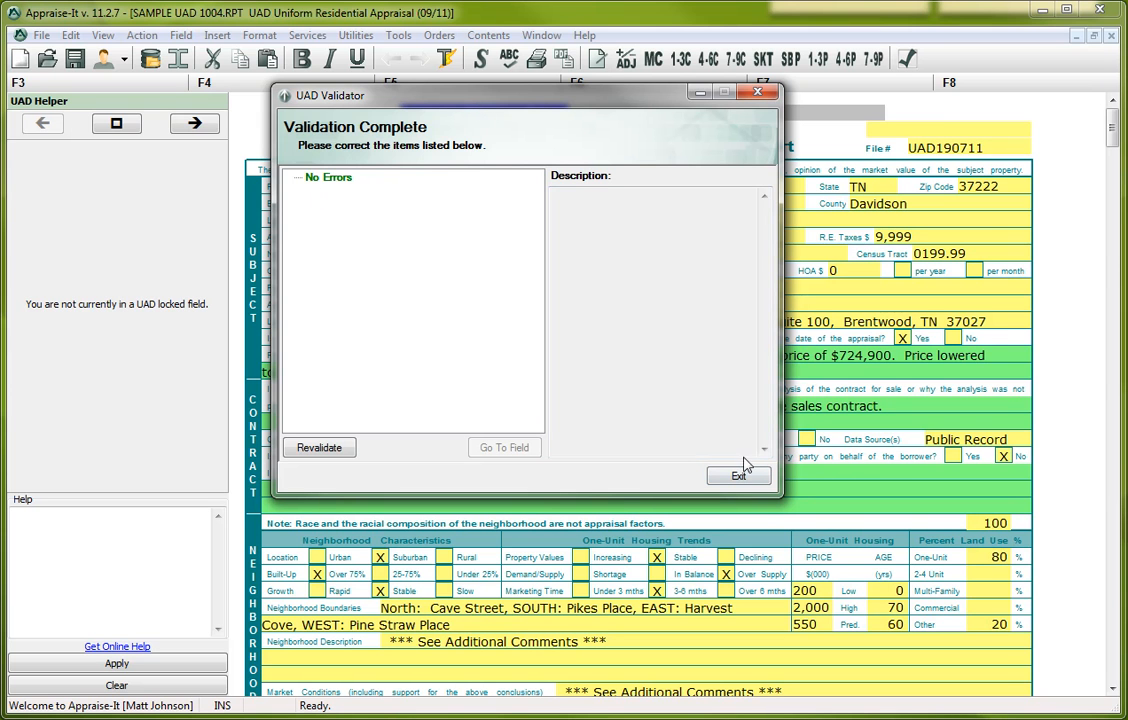
- Exit the UAD Validator and bring up the Orders menu
{"action": "left_click", "coordinate": [738, 476]}
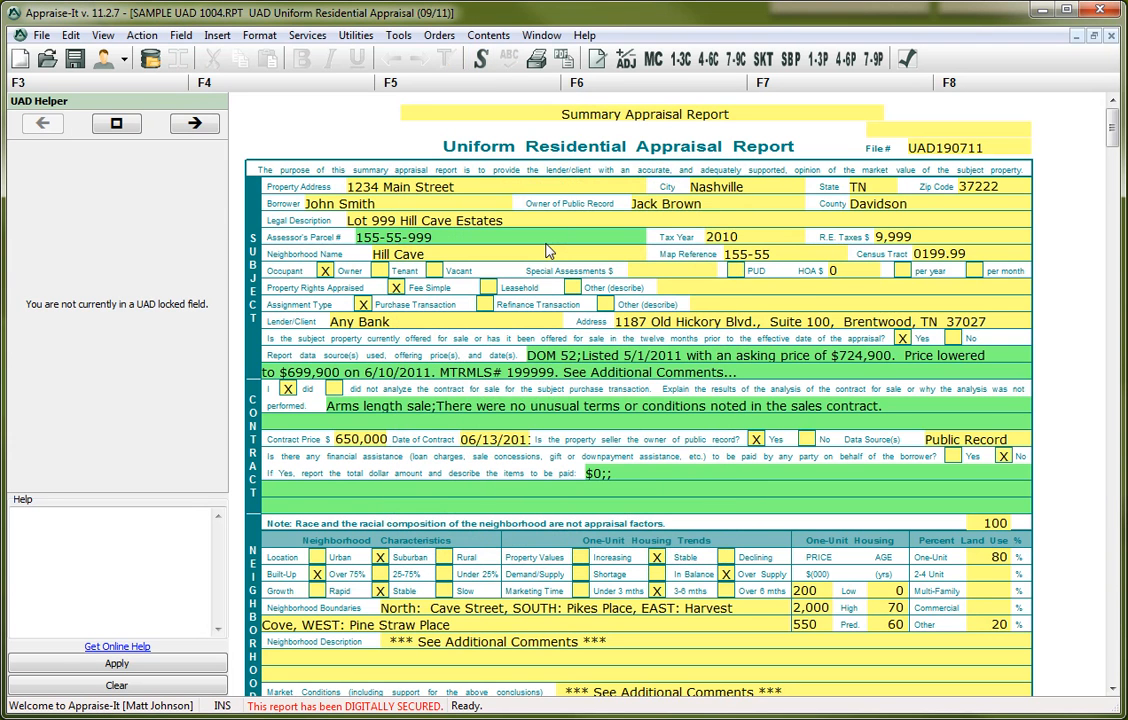
{"action": "mouse_move", "coordinate": [562, 188]}
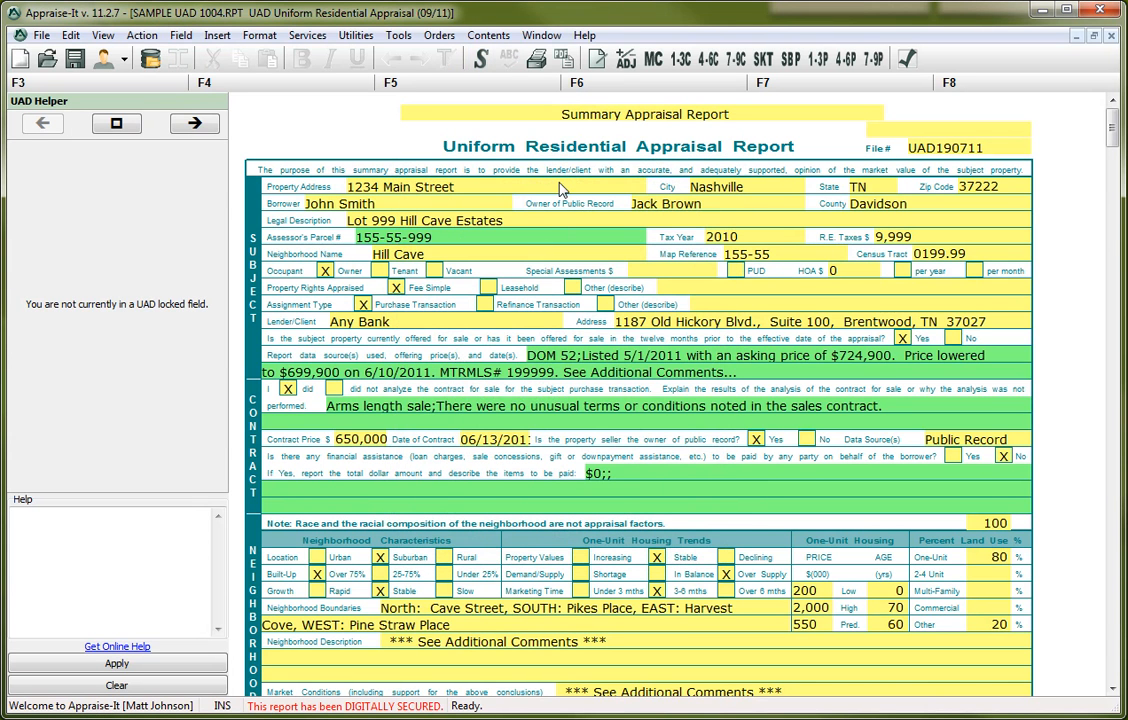
{"action": "mouse_move", "coordinate": [544, 178]}
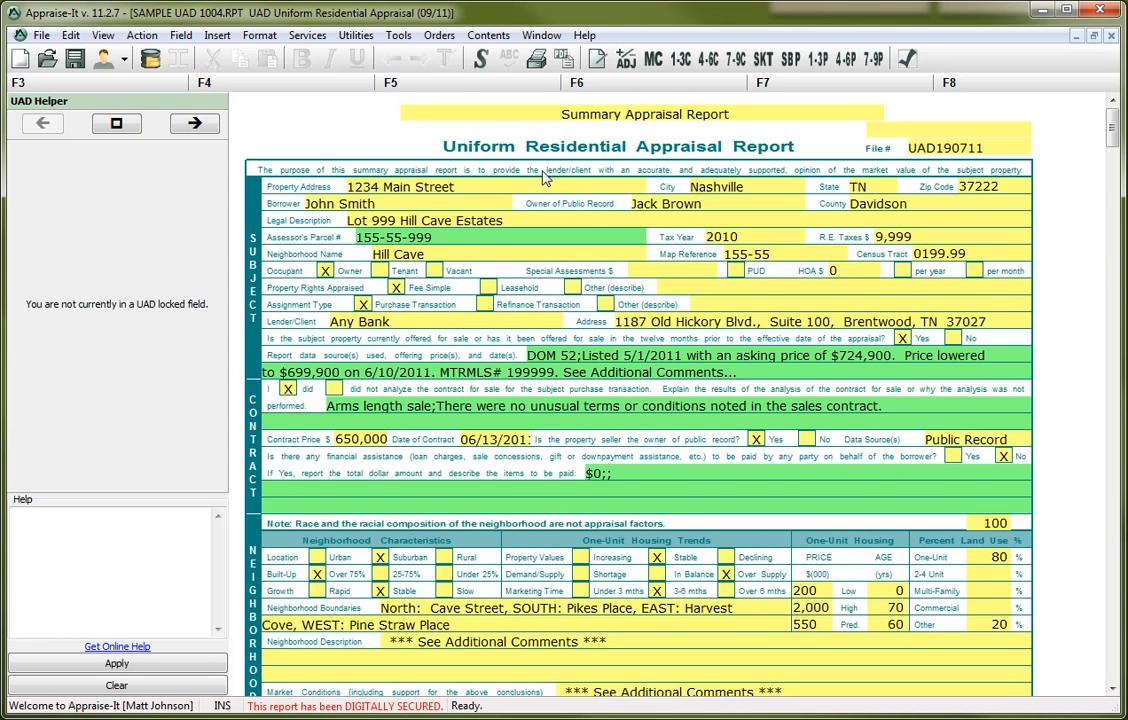
{"action": "left_click", "coordinate": [440, 36]}
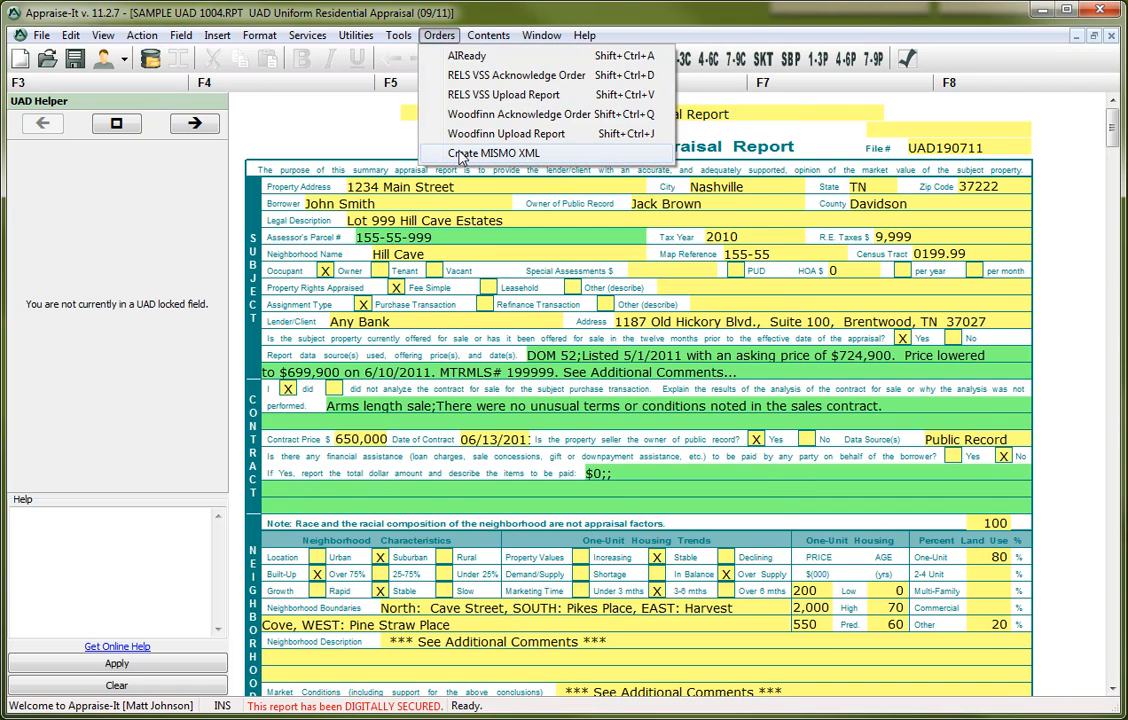
- Start Create MISMO XML; the MISMO Exporter validation shows No Errors
{"action": "left_click", "coordinate": [488, 152]}
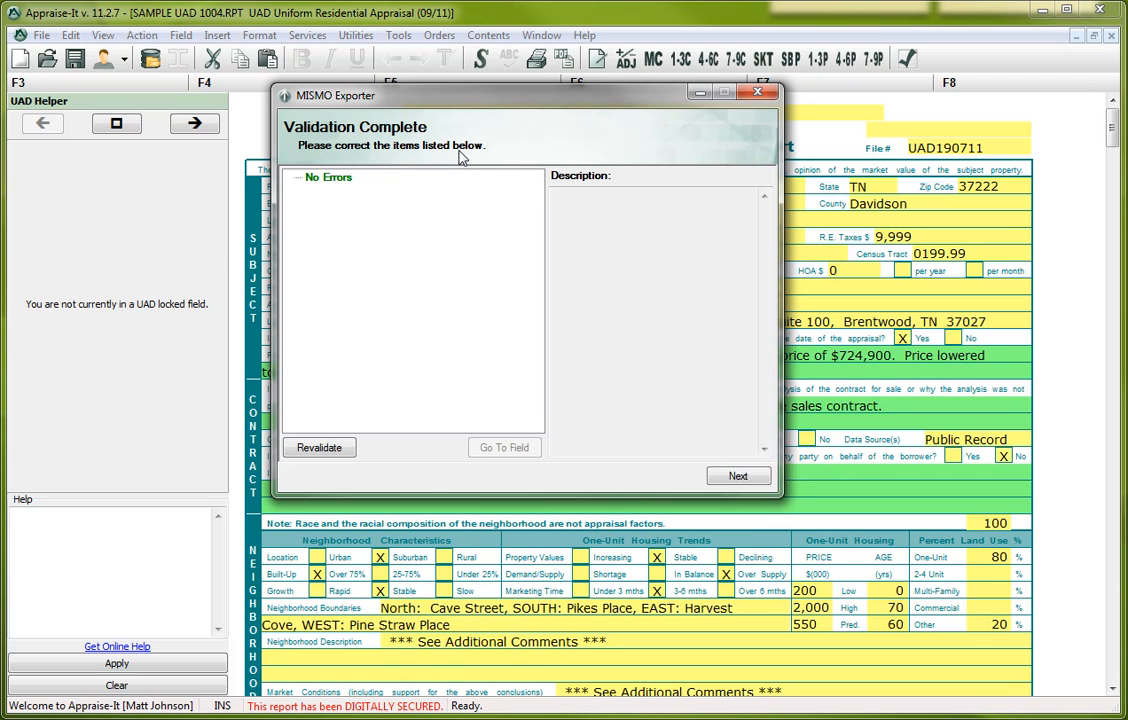
{"action": "mouse_move", "coordinate": [316, 208]}
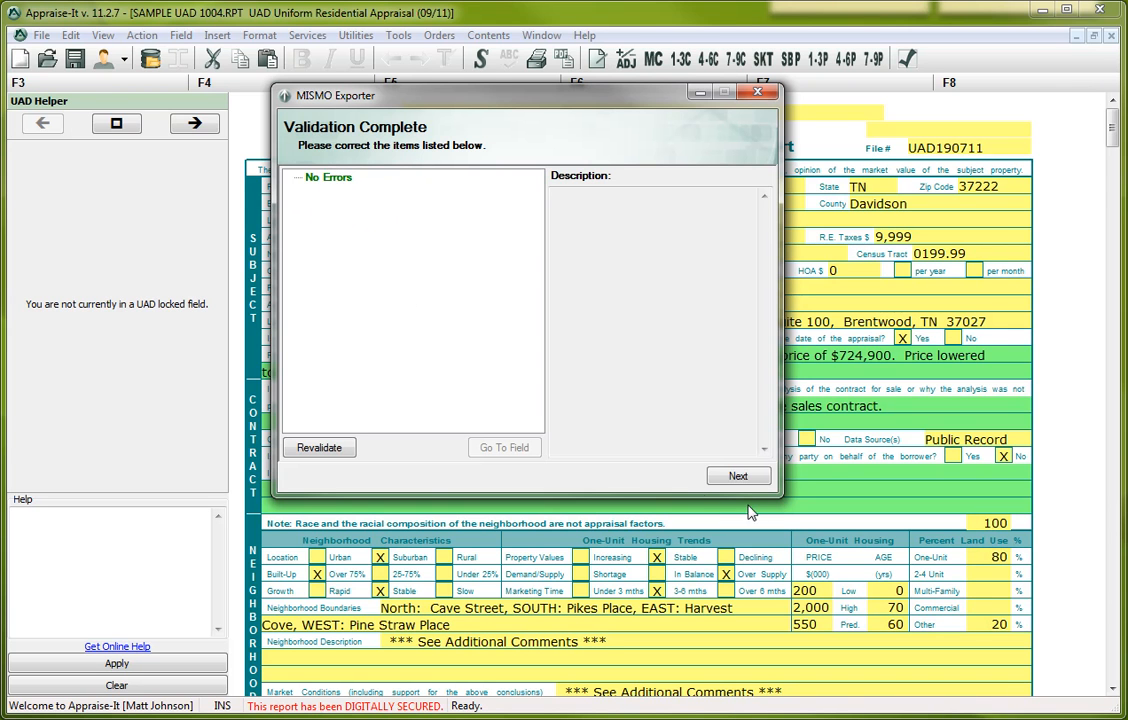
{"action": "mouse_move", "coordinate": [372, 236]}
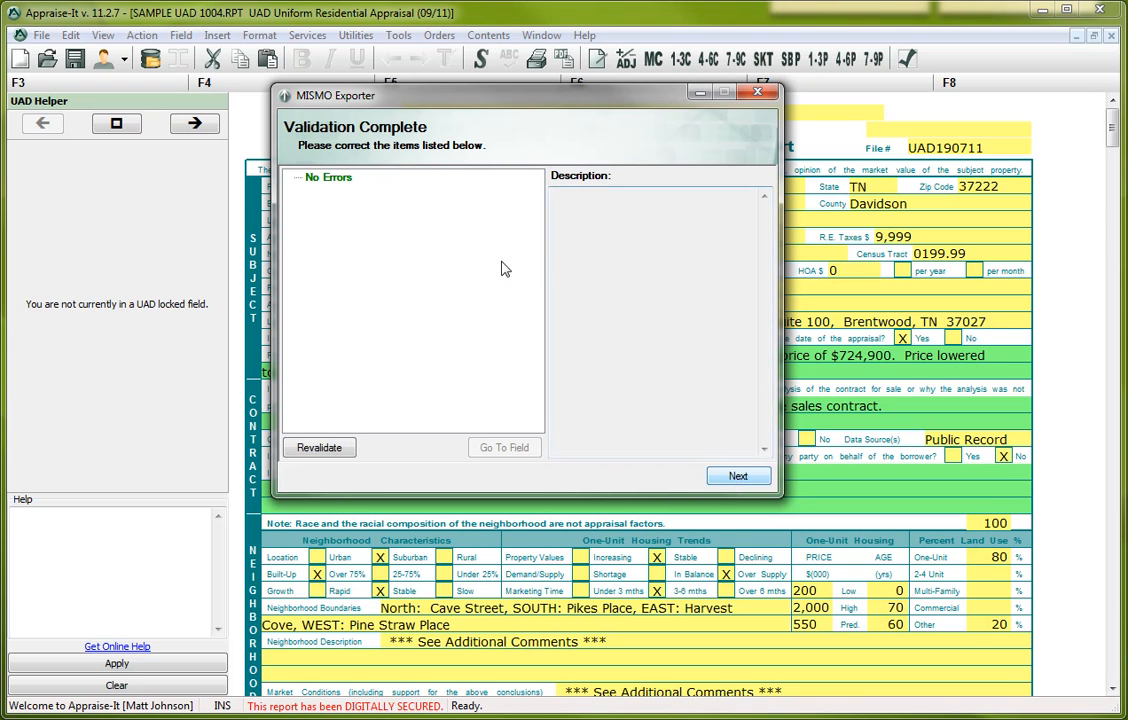
- Continue past validation and browse to the Desktop for SAMPLE UAD 1004.xml
{"action": "left_click", "coordinate": [738, 476]}
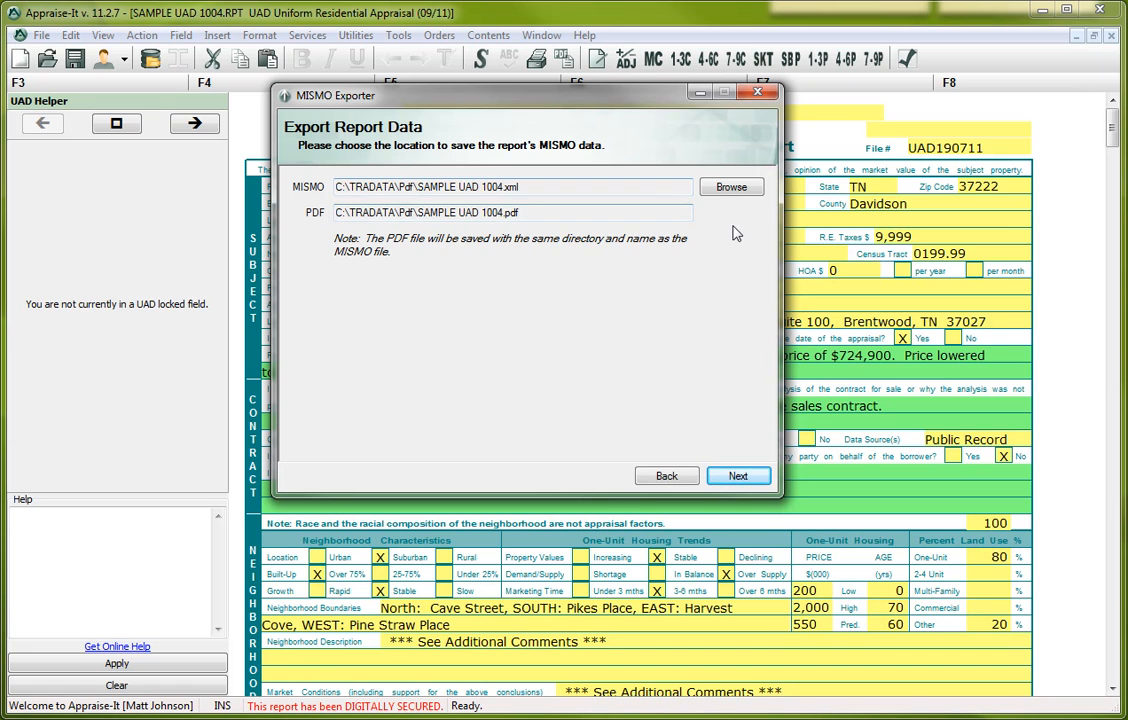
{"action": "left_click", "coordinate": [732, 188]}
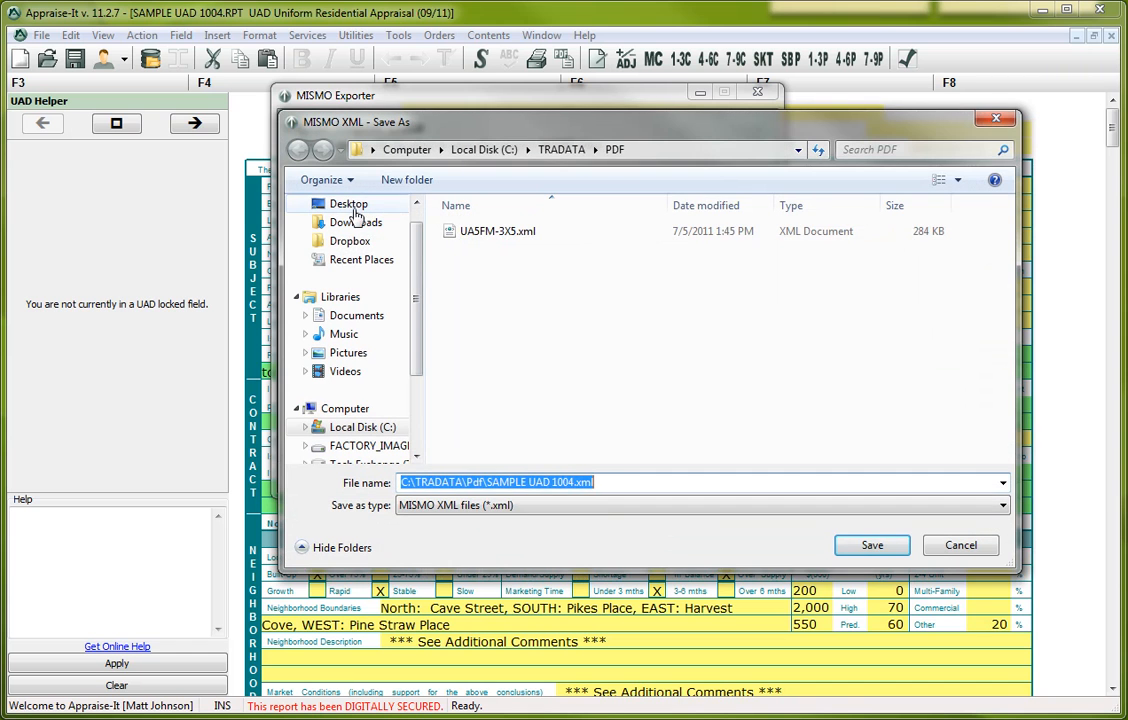
{"action": "left_click", "coordinate": [348, 204]}
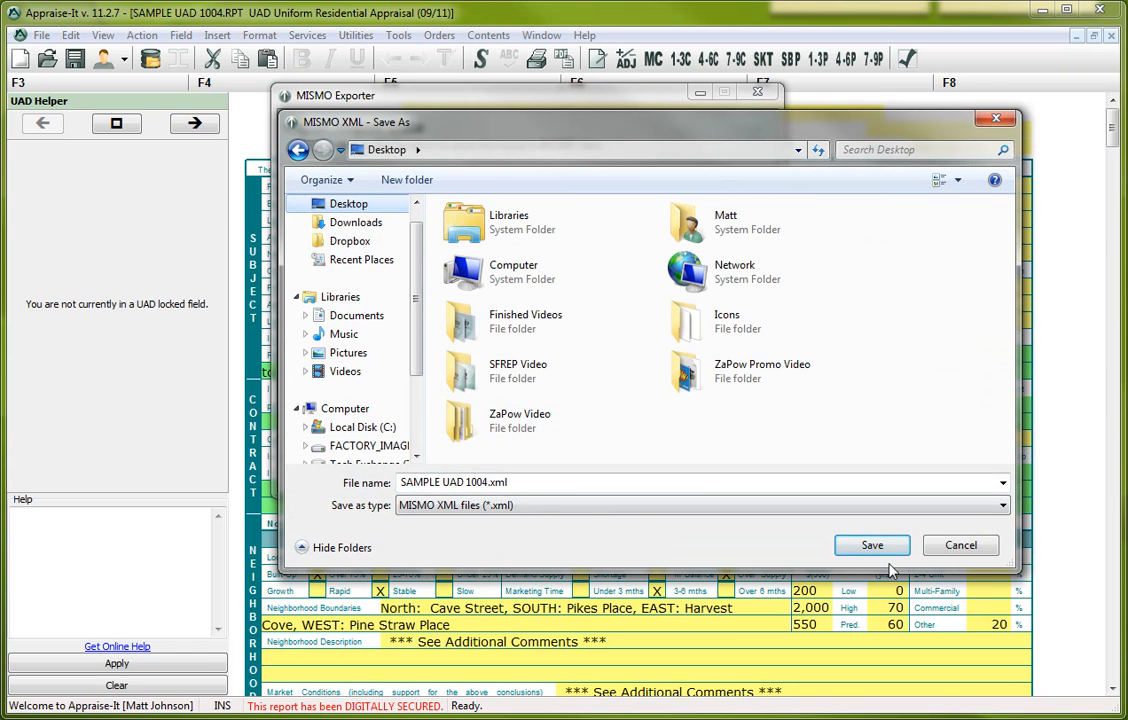
- Save so the MISMO XML and PDF paths point to SAMPLE UAD 1004 on the Desktop
{"action": "left_click", "coordinate": [872, 544]}
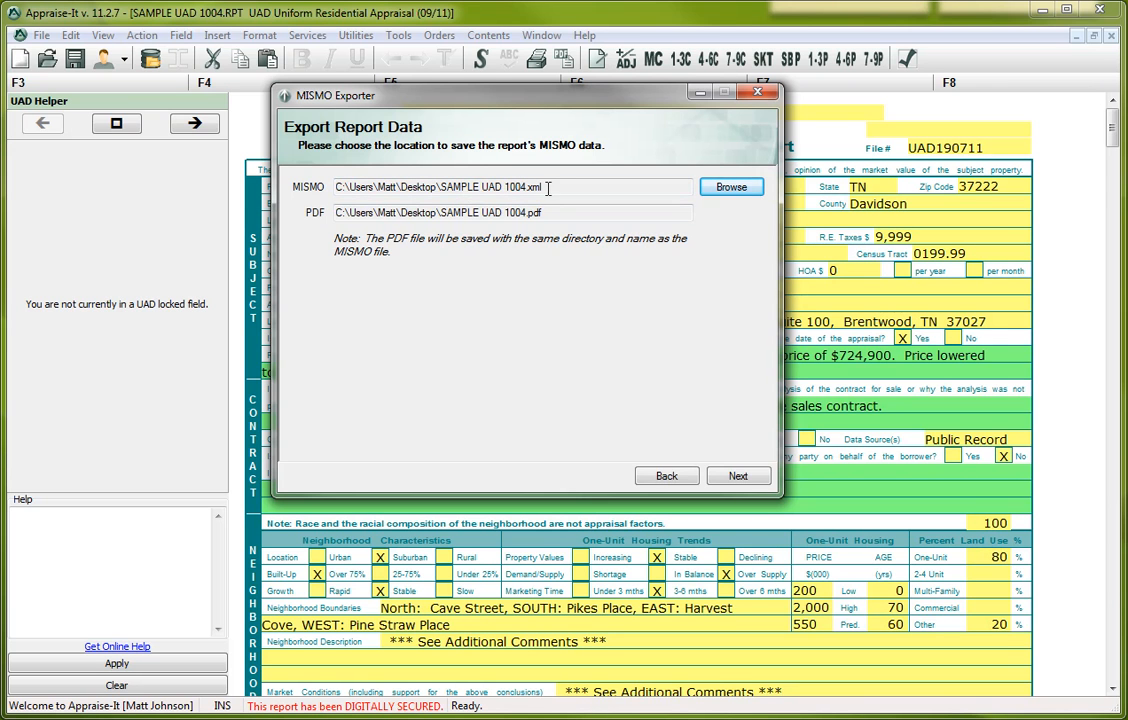
{"action": "mouse_move", "coordinate": [434, 204]}
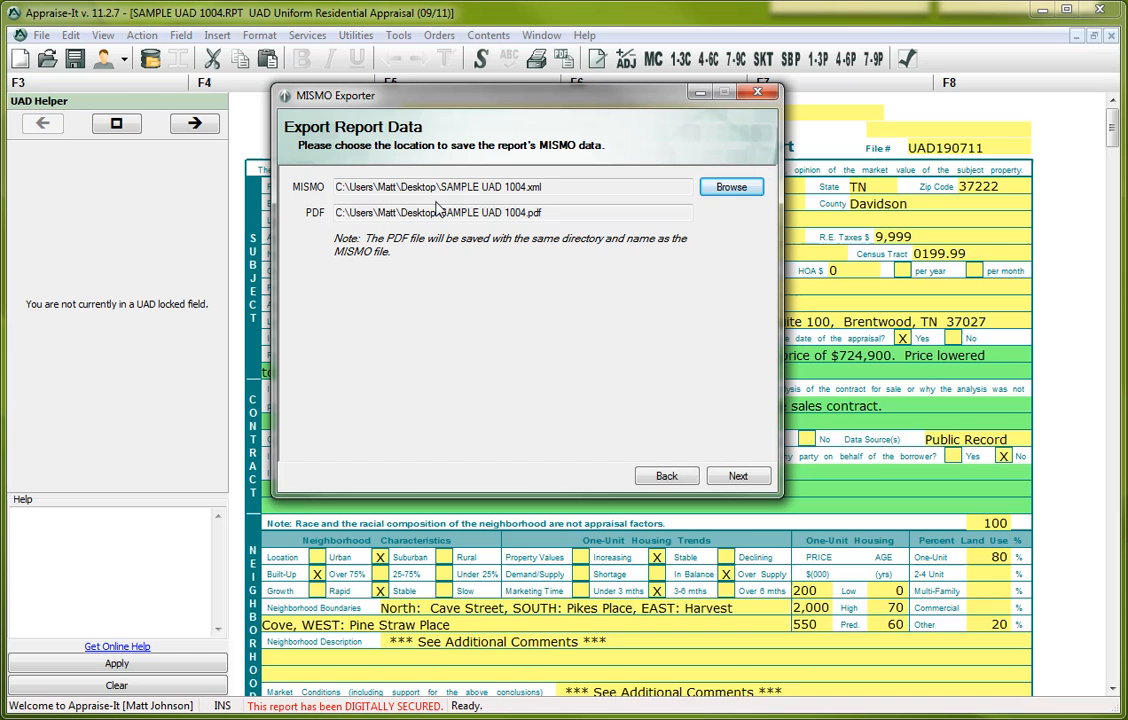
{"action": "double_click", "coordinate": [408, 188]}
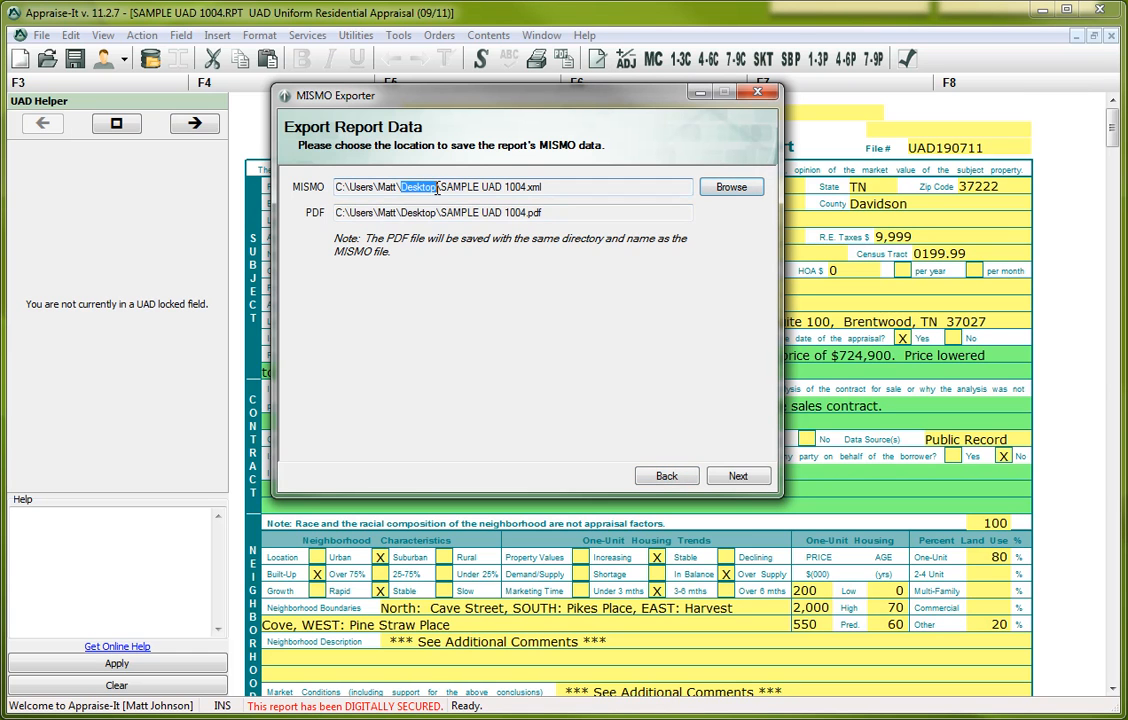
- Advance to the Create PDF screen listing the report pages to include
{"action": "left_click", "coordinate": [738, 476]}
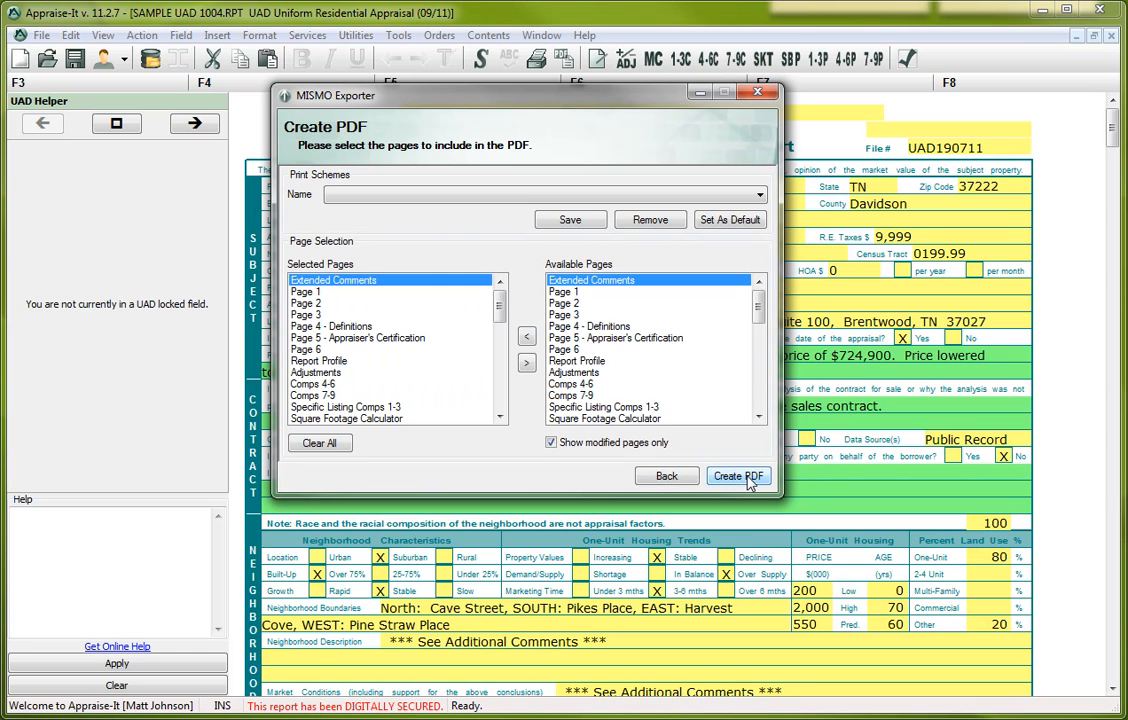
{"action": "mouse_move", "coordinate": [404, 308]}
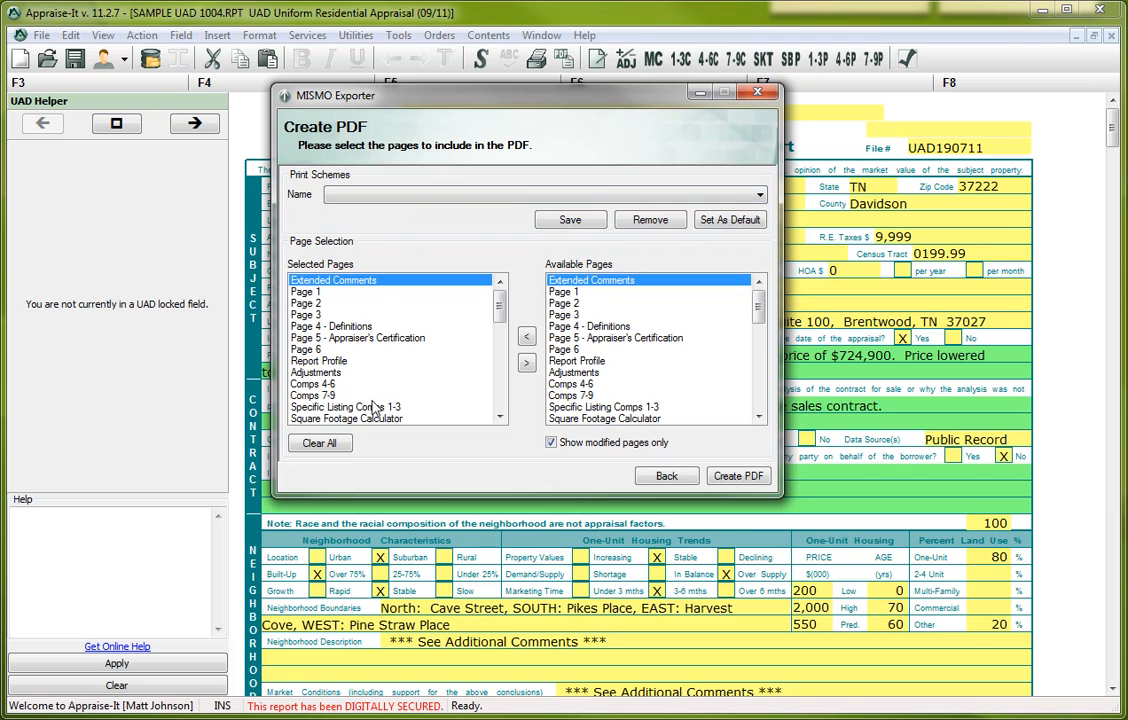
{"action": "mouse_move", "coordinate": [584, 492]}
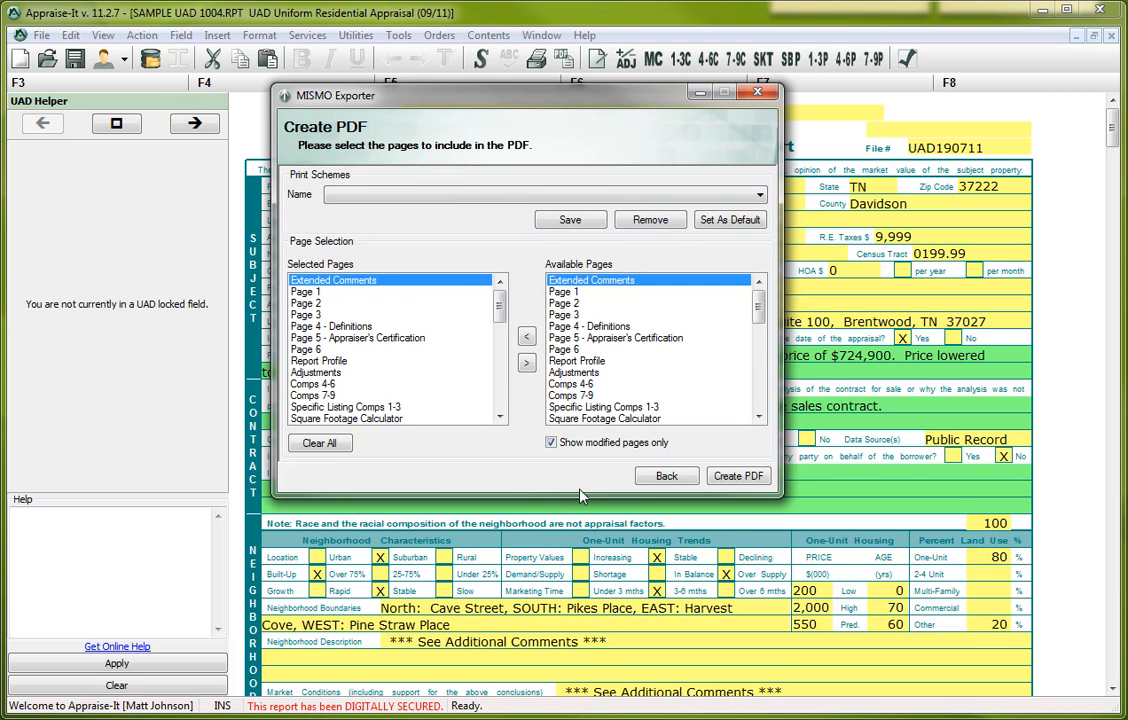
{"action": "mouse_move", "coordinate": [740, 476]}
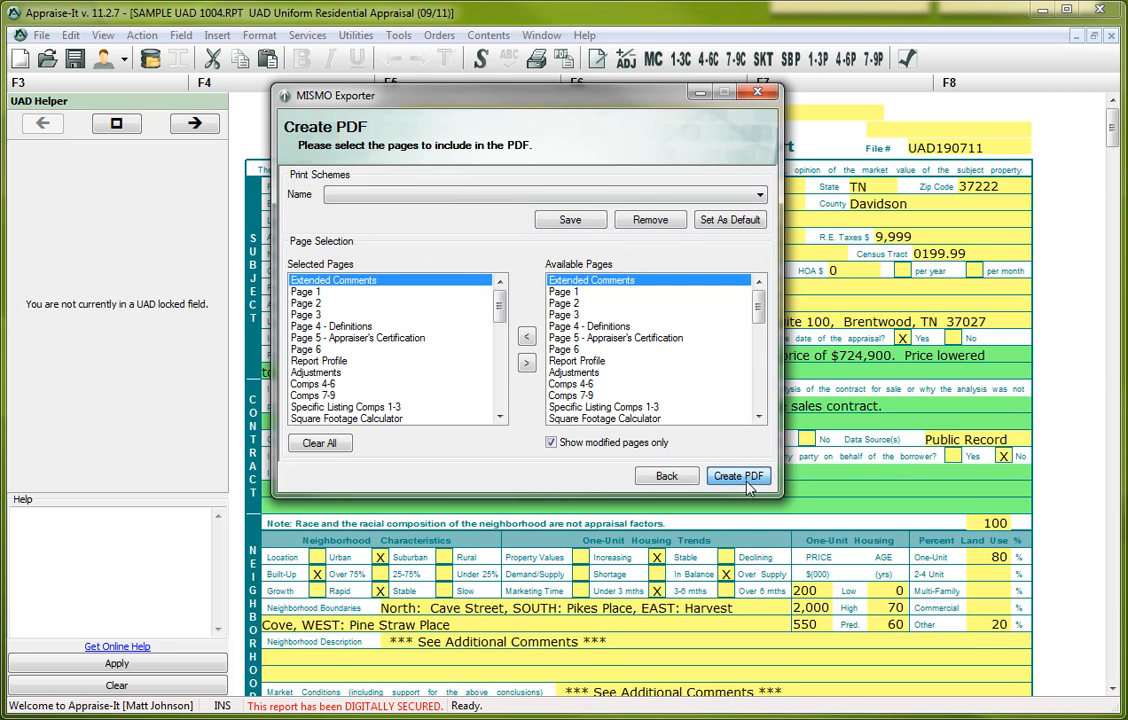
- Create the PDF and MISMO XML documents for SAMPLE UAD 1004 on the Desktop
{"action": "left_click", "coordinate": [740, 476]}
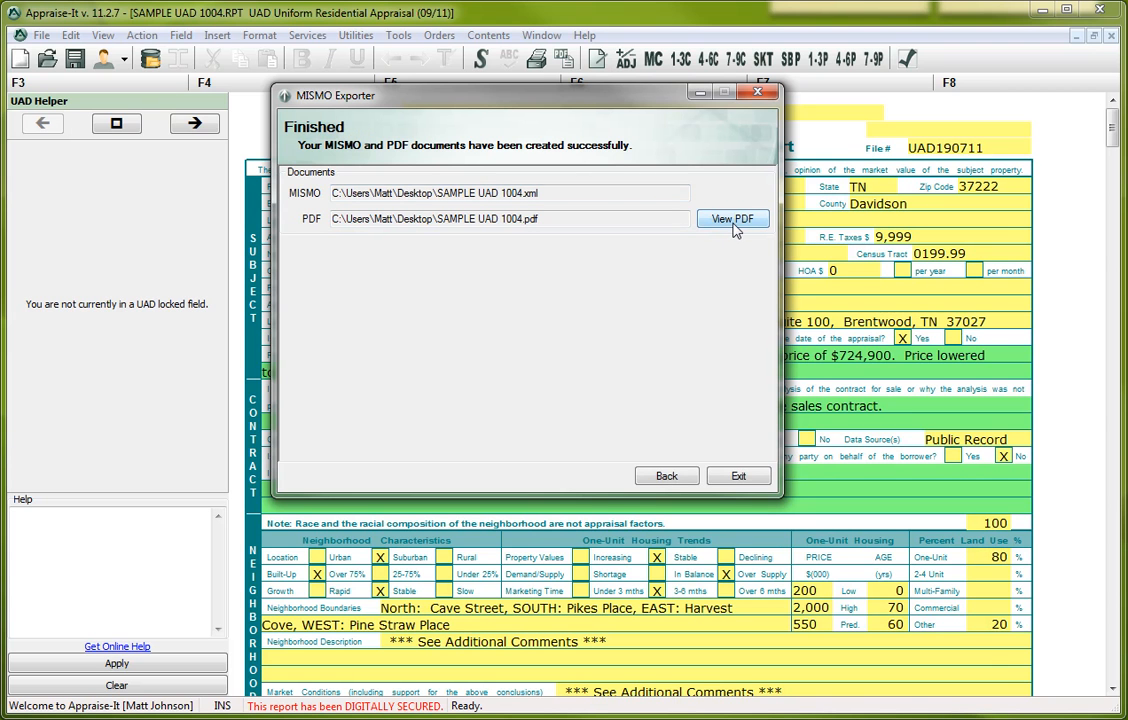
{"action": "mouse_move", "coordinate": [728, 228]}
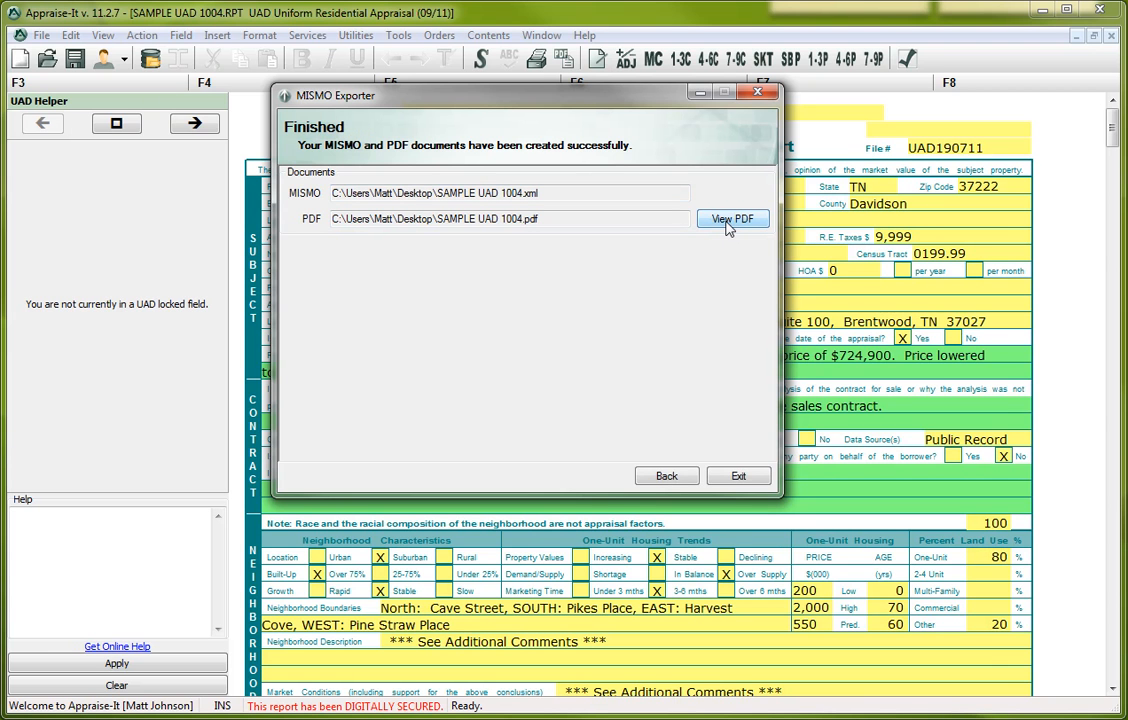
{"action": "mouse_move", "coordinate": [378, 204]}
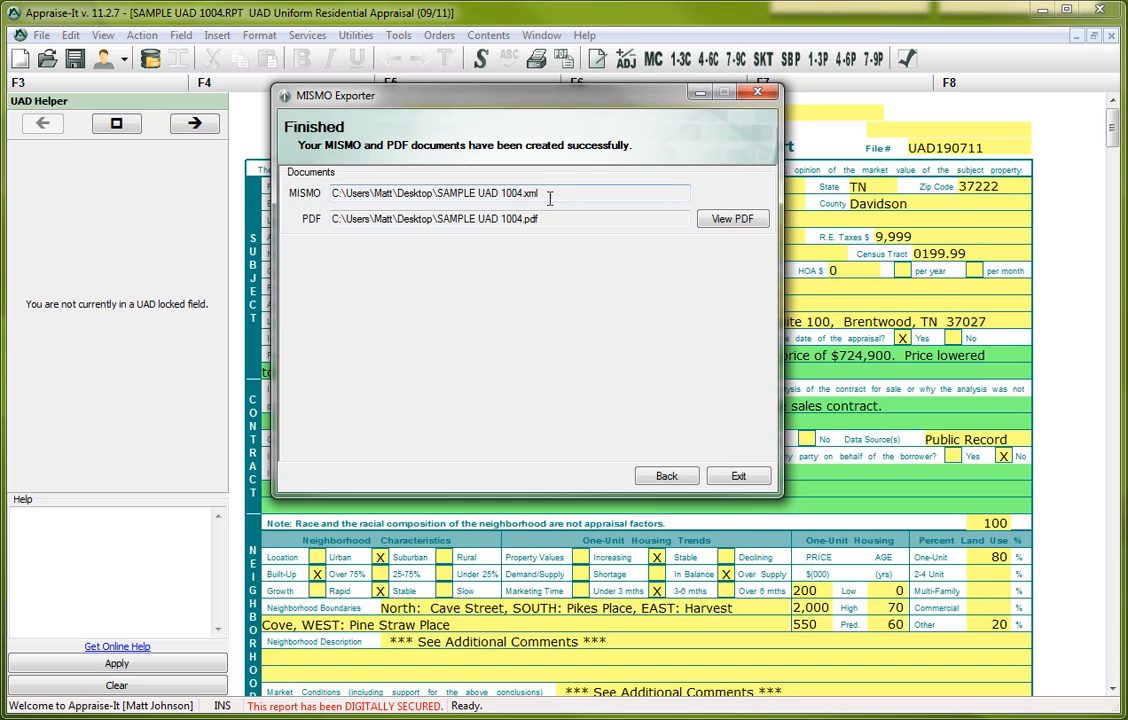
{"action": "mouse_move", "coordinate": [496, 218]}
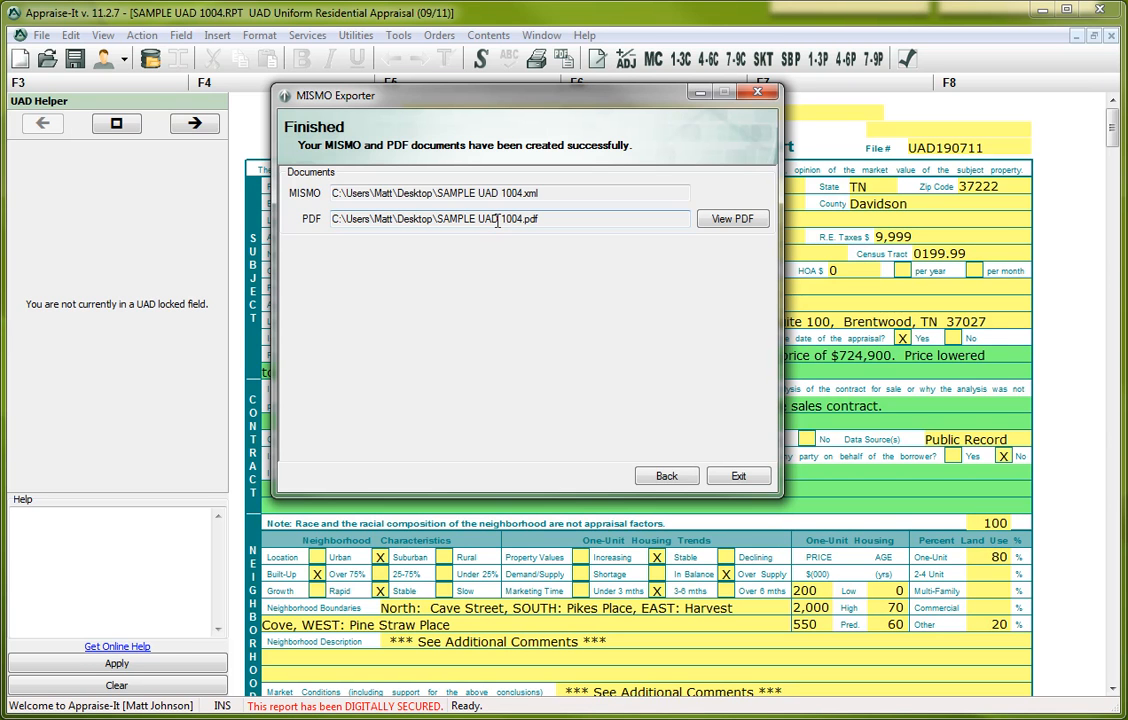
{"action": "mouse_move", "coordinate": [556, 192]}
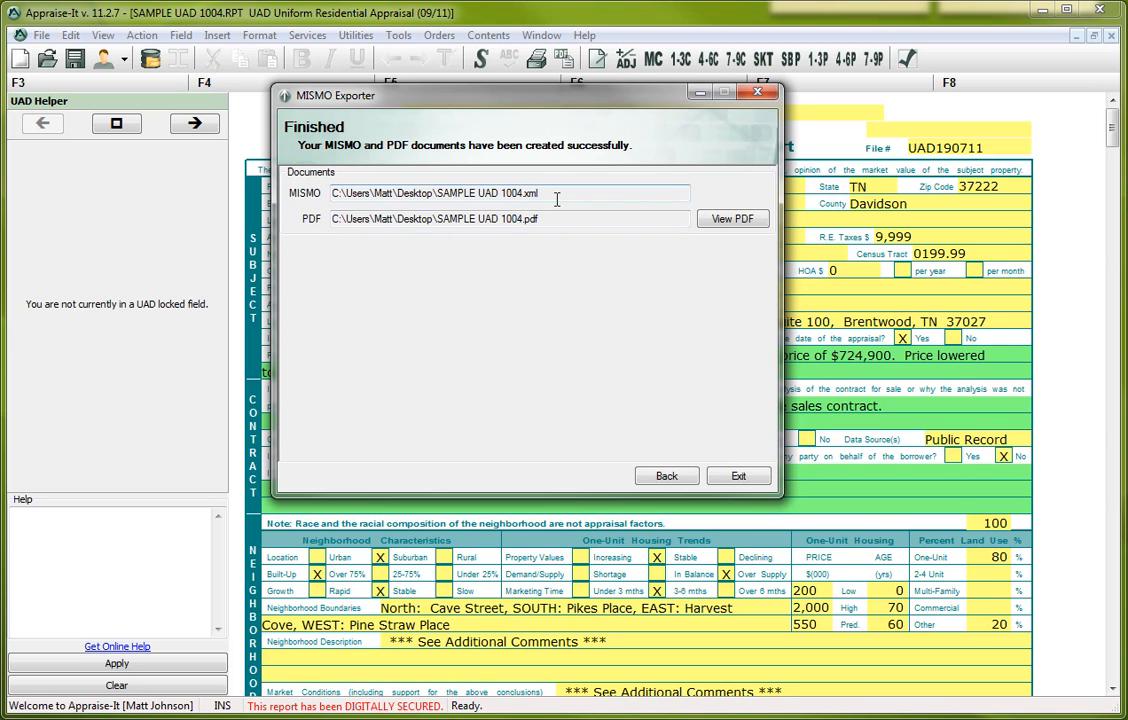
{"action": "mouse_move", "coordinate": [492, 192]}
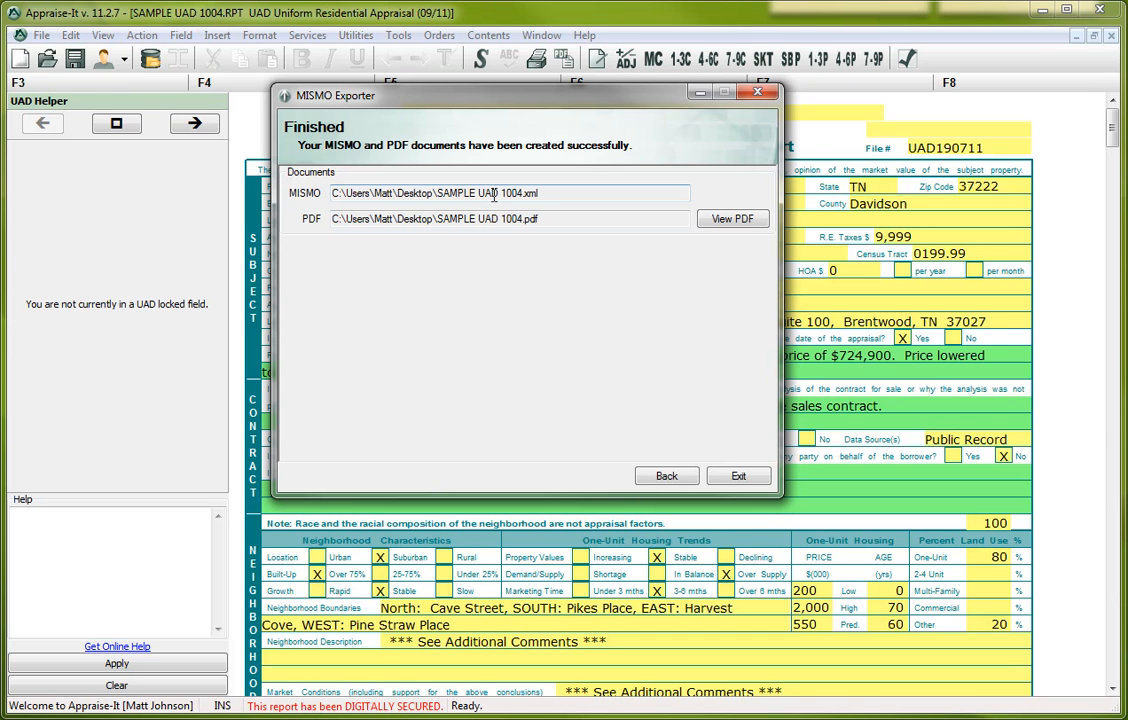